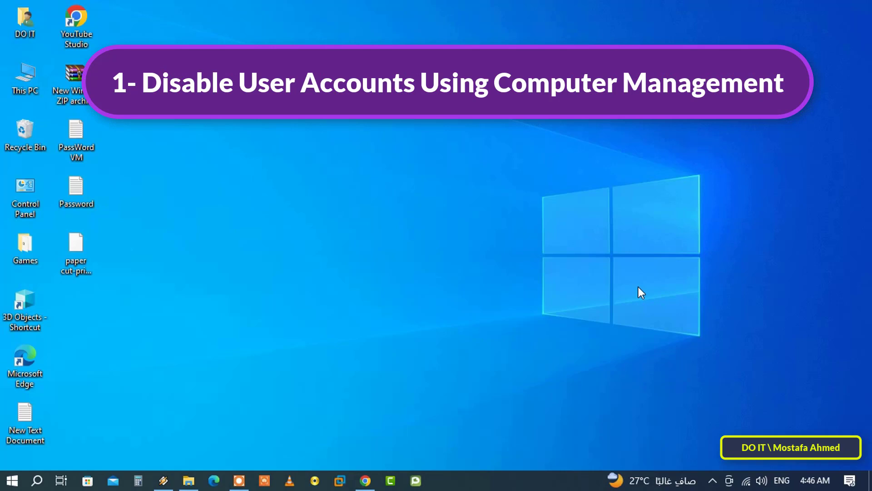
mouse_move(187, 356)
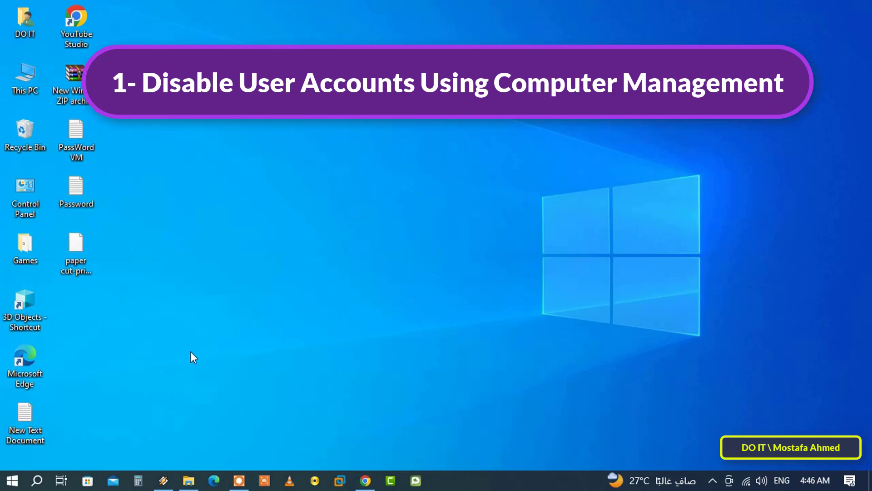
Step: Search the Start menu for 'computer management'
click(38, 479)
text(computer management)
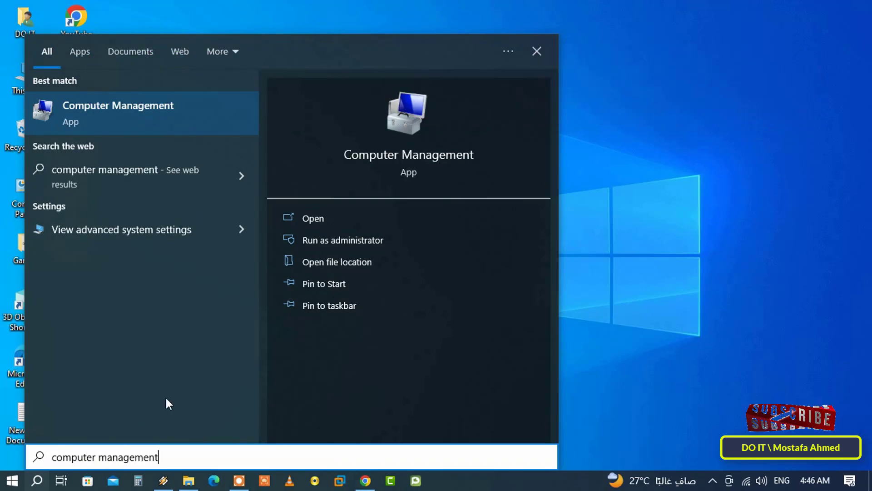
mouse_move(376, 242)
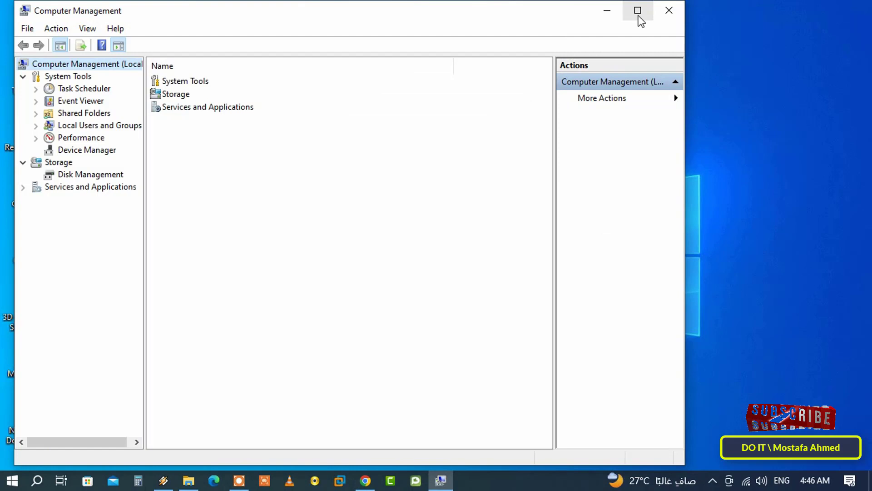
Step: Maximize Computer Management, show the local Users list, and select the 'test' account
click(637, 11)
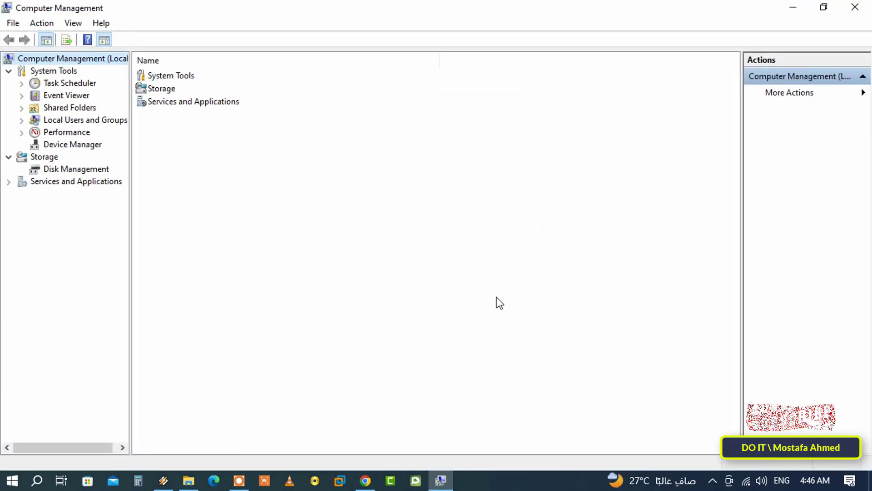
mouse_move(134, 309)
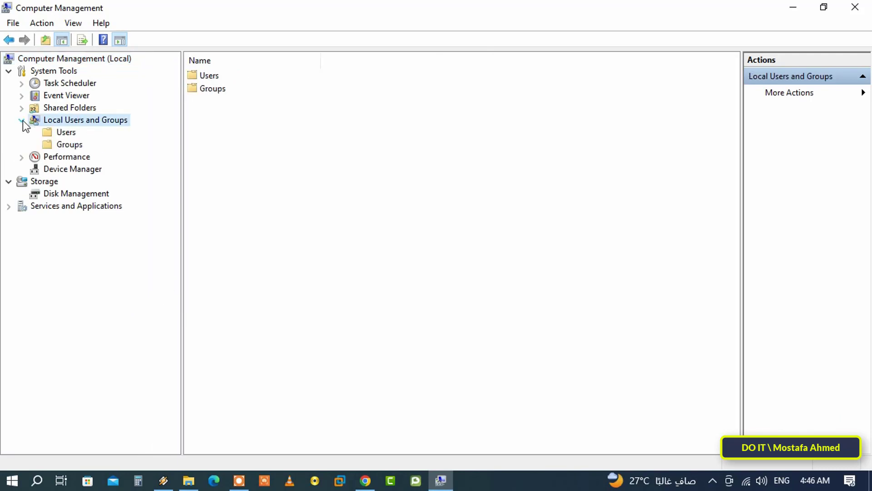
click(66, 132)
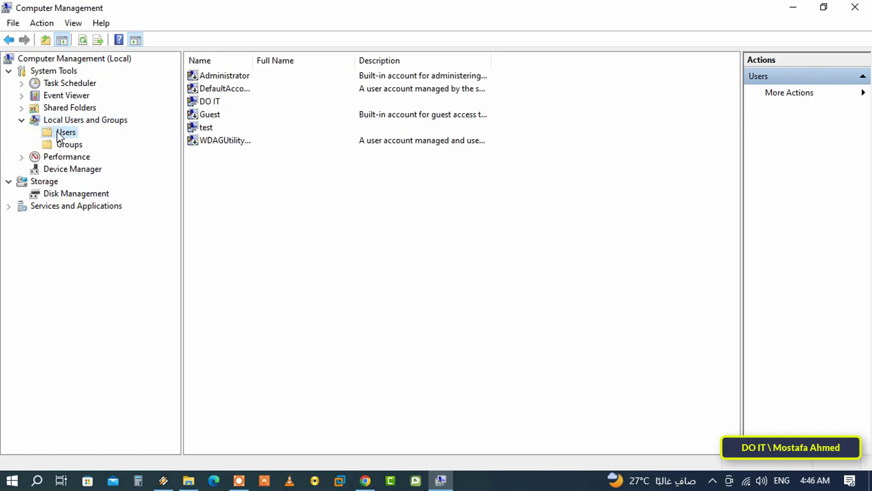
mouse_move(146, 125)
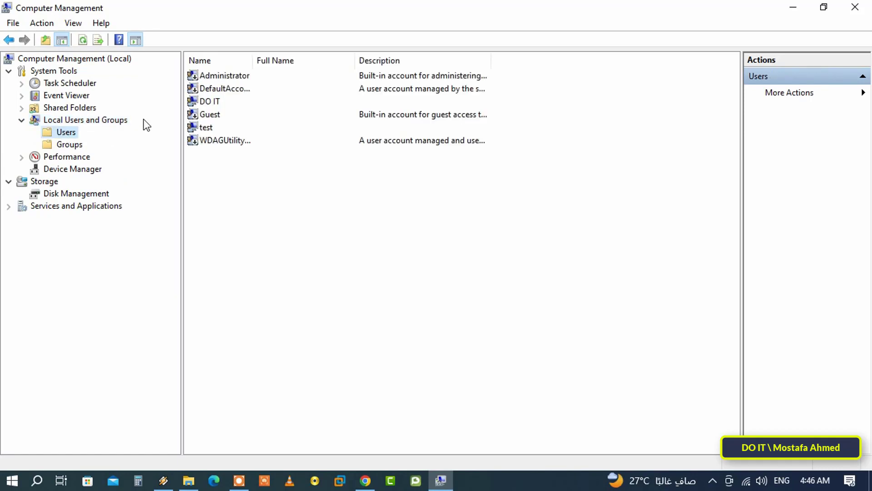
click(207, 127)
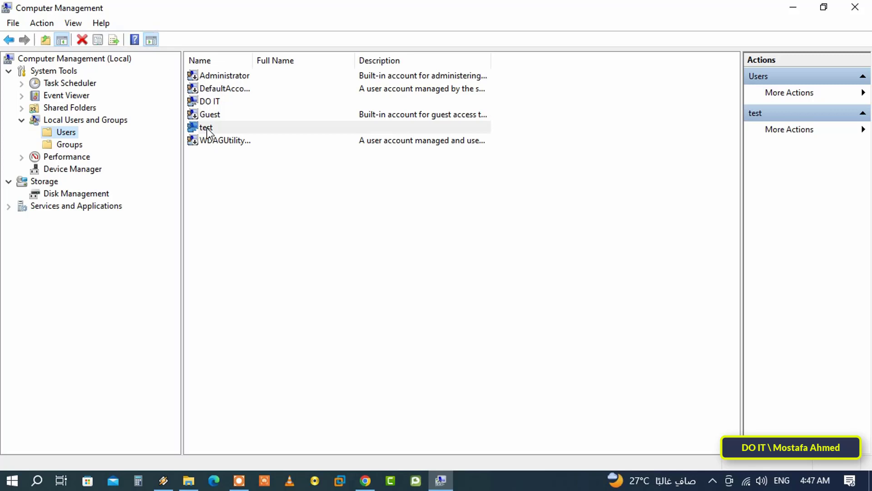
click(207, 126)
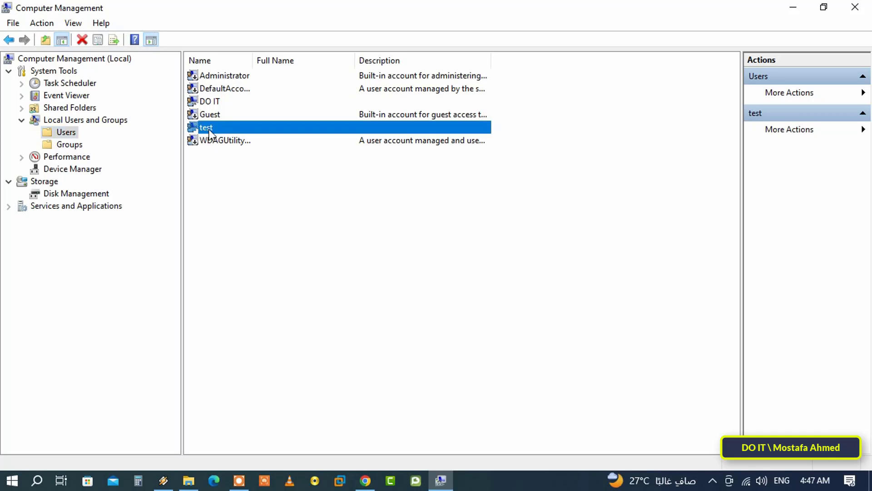
Step: Tick 'Account is disabled' in the test account's Properties and confirm with OK
right_click(207, 126)
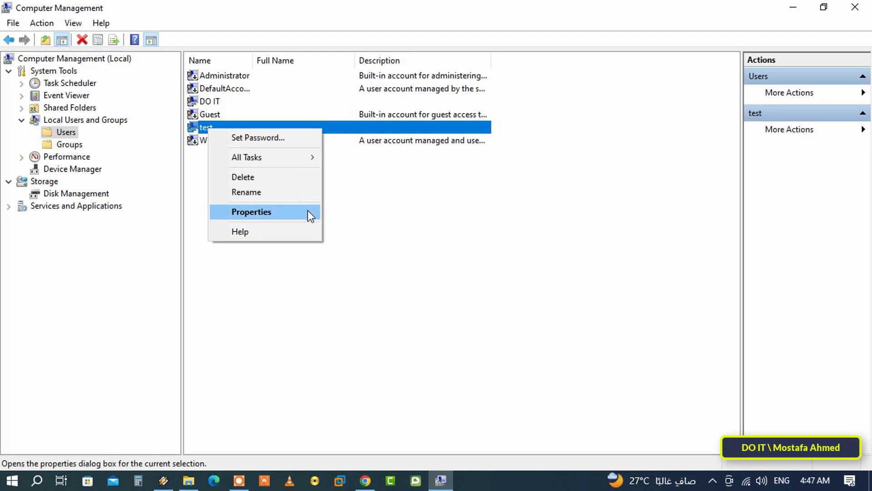
click(251, 211)
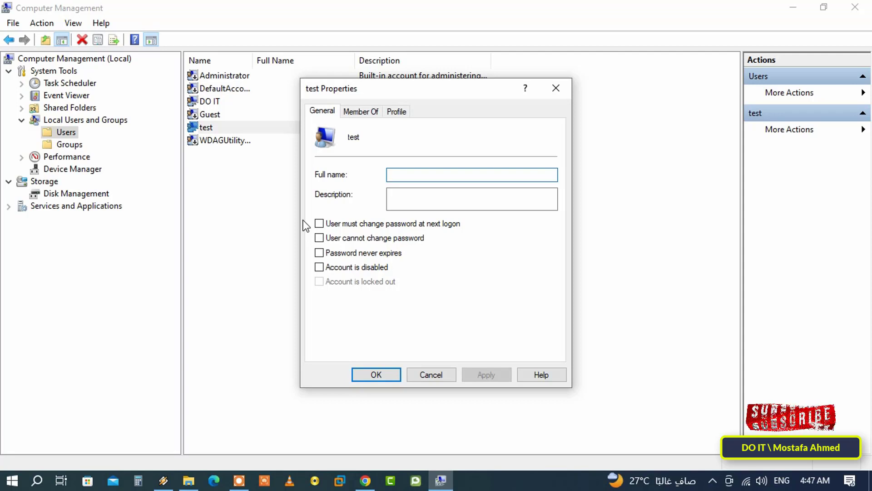
click(319, 267)
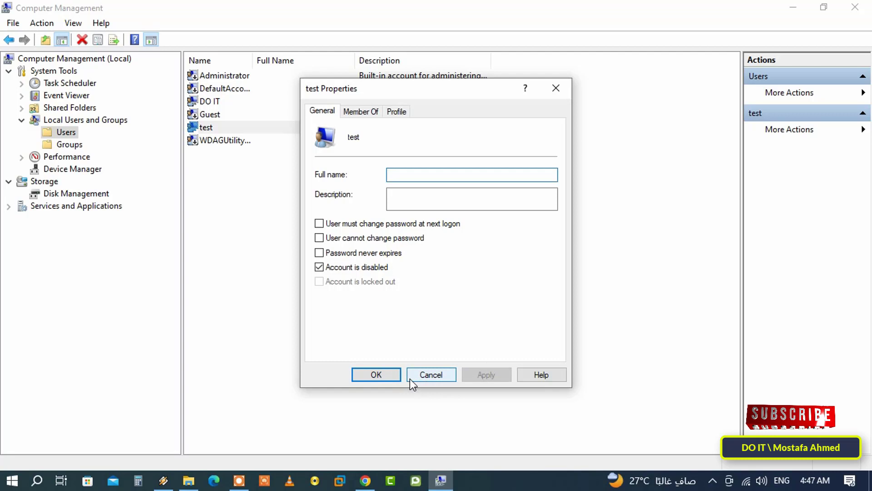
click(431, 374)
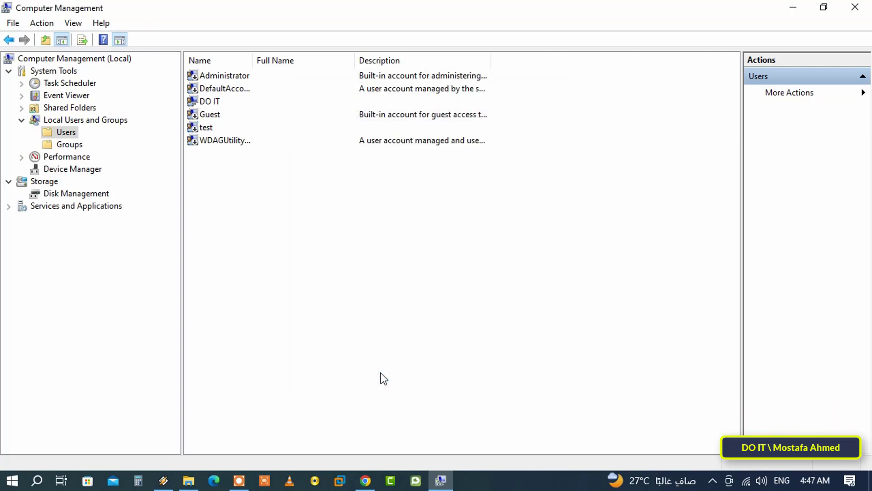
mouse_move(380, 379)
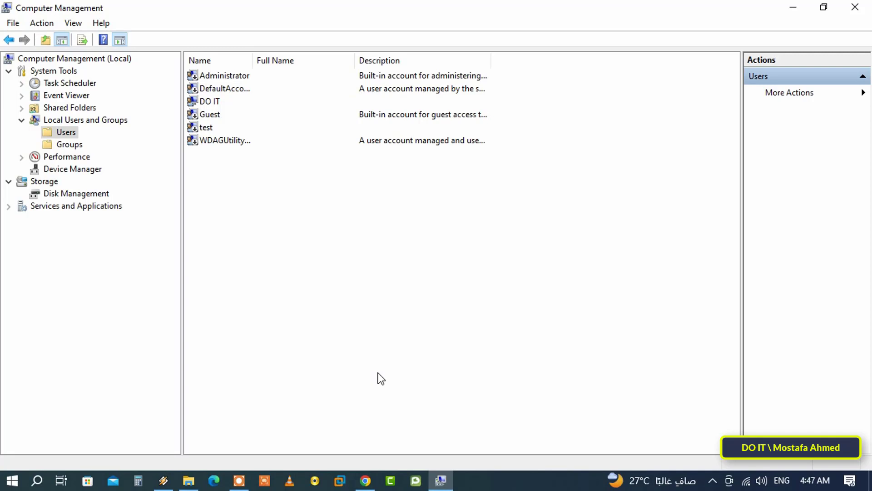
mouse_move(846, 27)
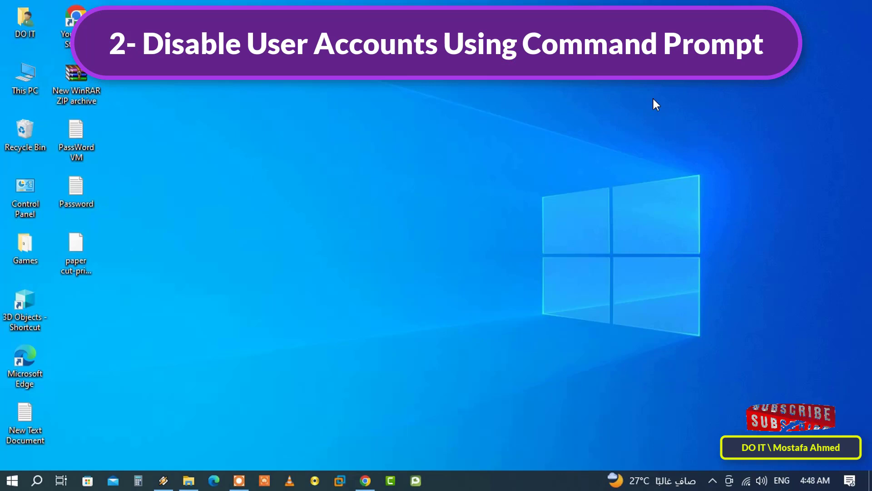
mouse_move(367, 210)
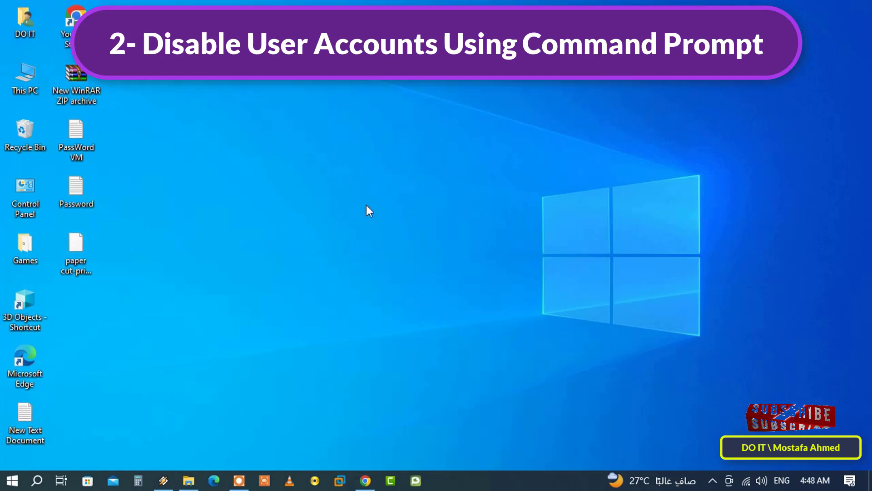
Step: Search the Start menu for 'command prompt'
click(39, 480)
text(command prompt)
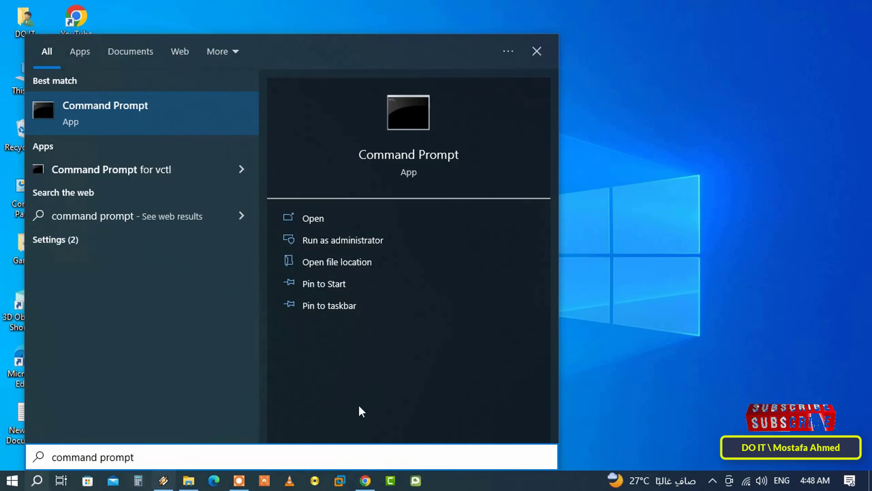
mouse_move(434, 248)
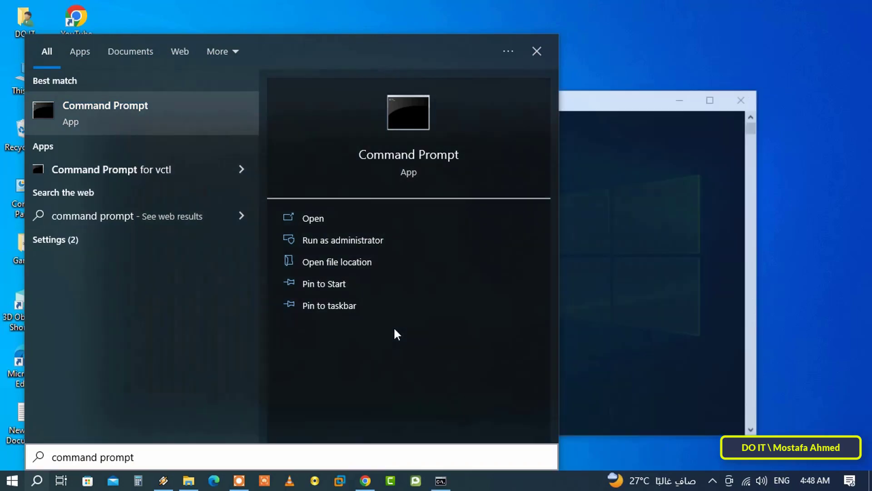
Step: Run Command Prompt as administrator from the search results
click(342, 240)
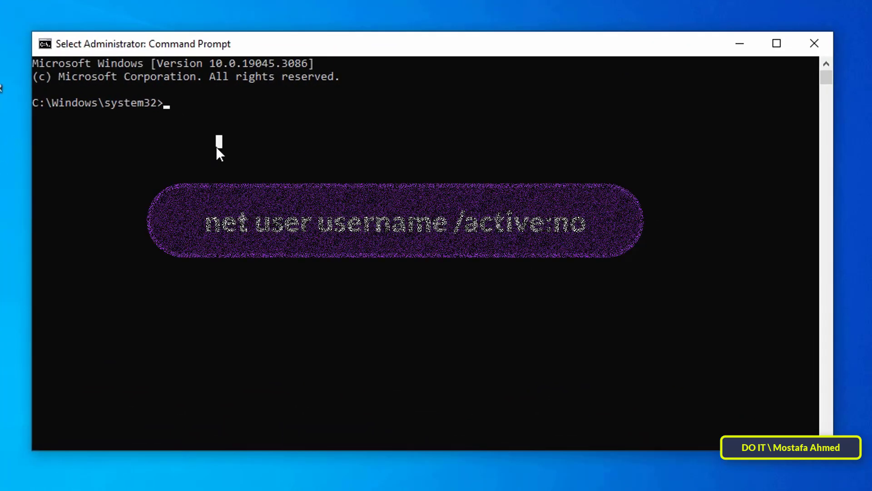
Step: Run 'net user test /active:no' to disable the test account
text(net user)
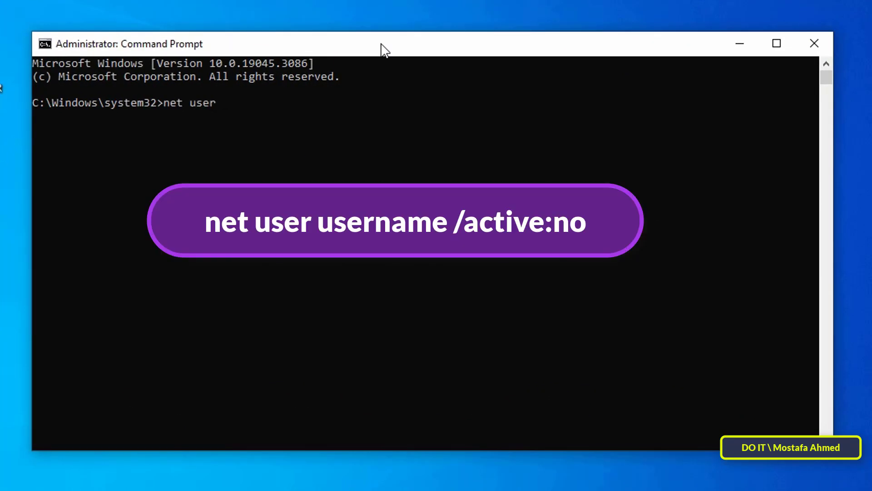
text(test /)
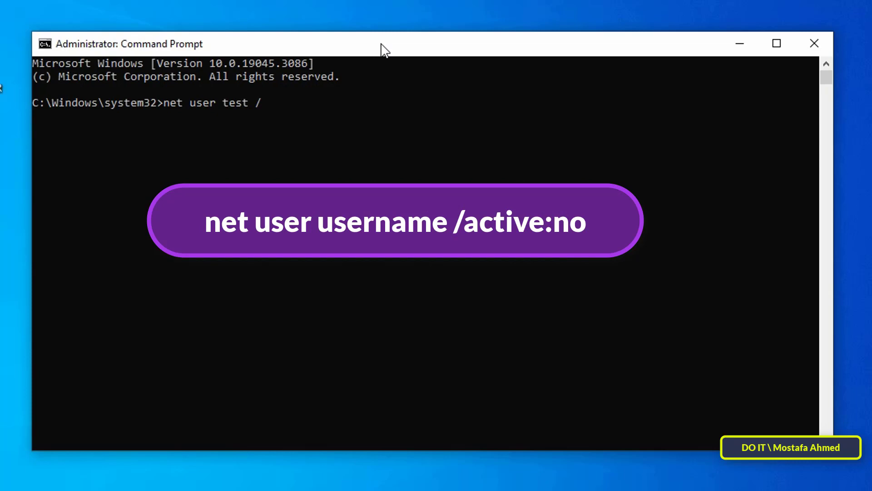
text(active)
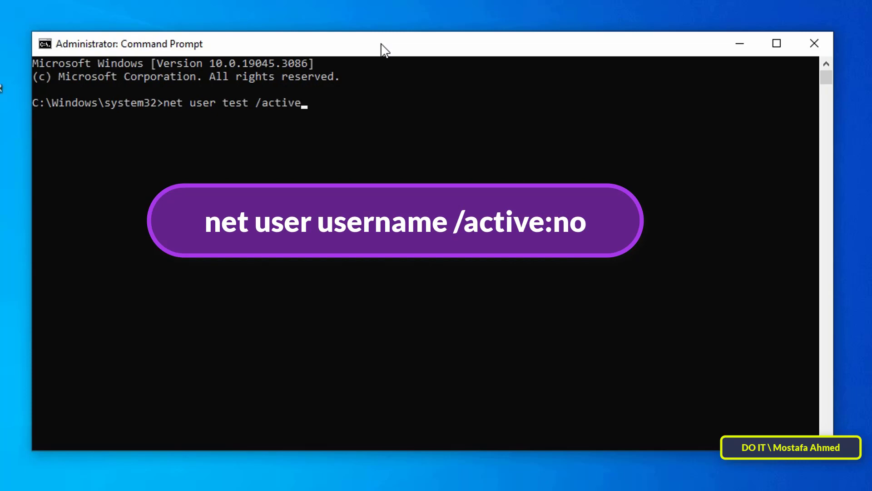
text(:no)
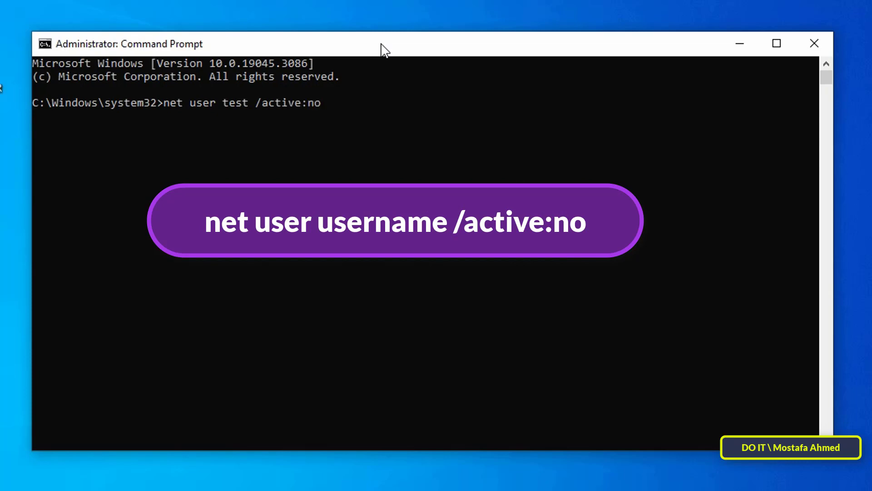
key(Enter)
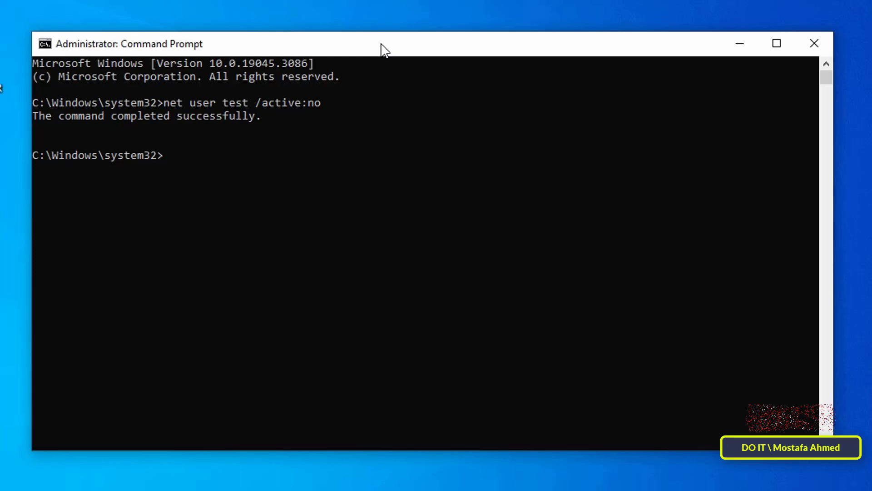
Step: Run 'net user test /active:yes' to re-enable the test account
text(net user test /)
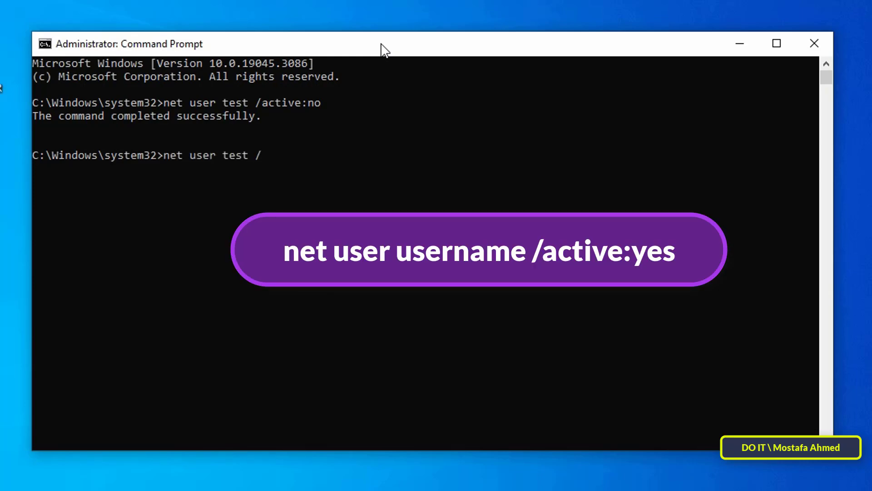
text(active:)
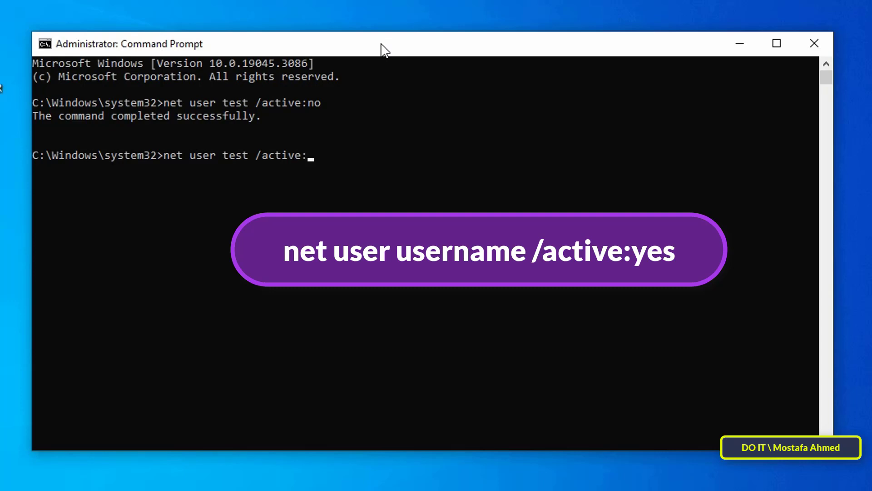
text(ye)
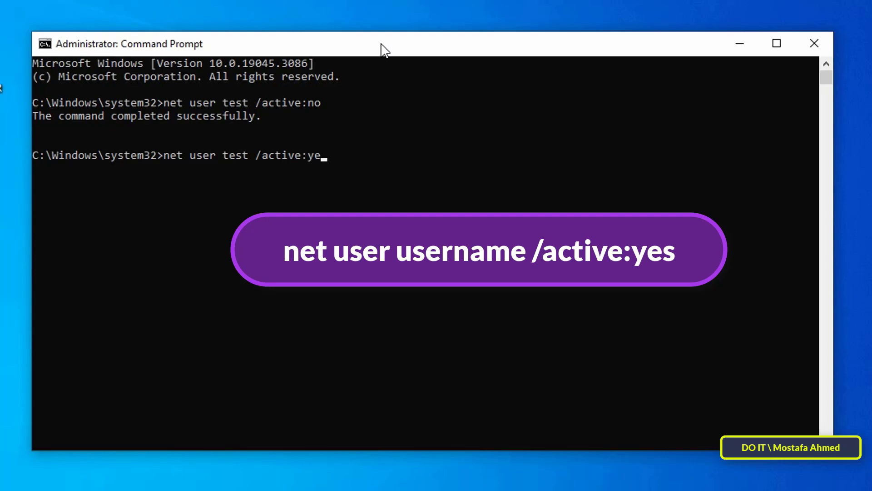
key(Enter)
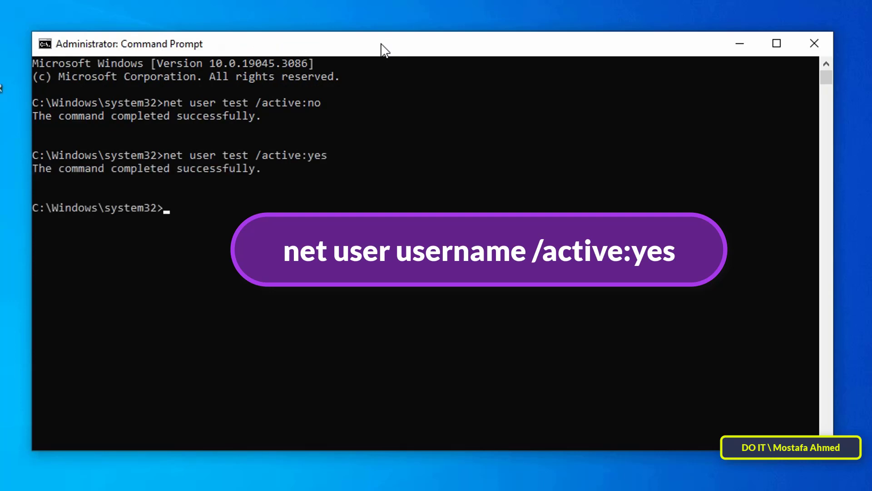